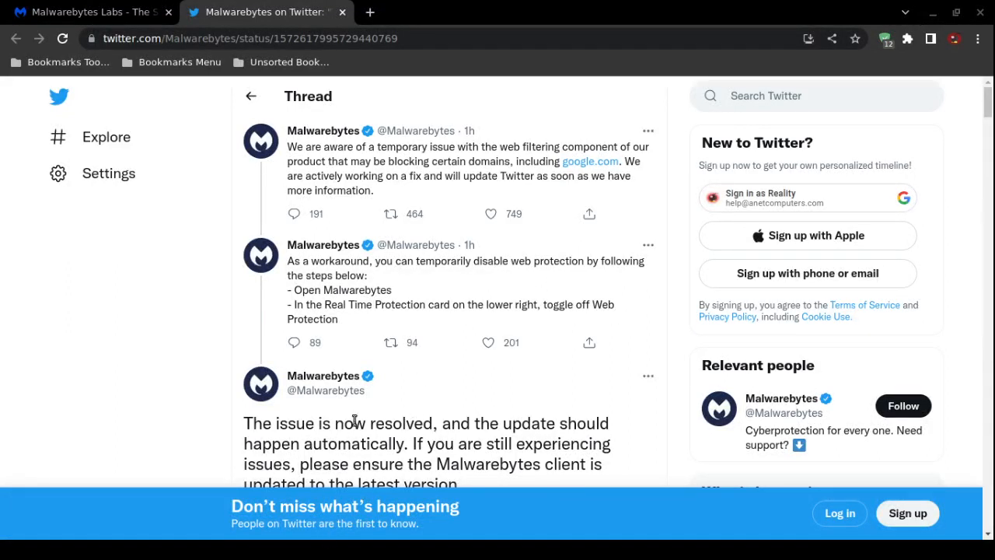
{"action": "mouse_move", "coordinate": [404, 406]}
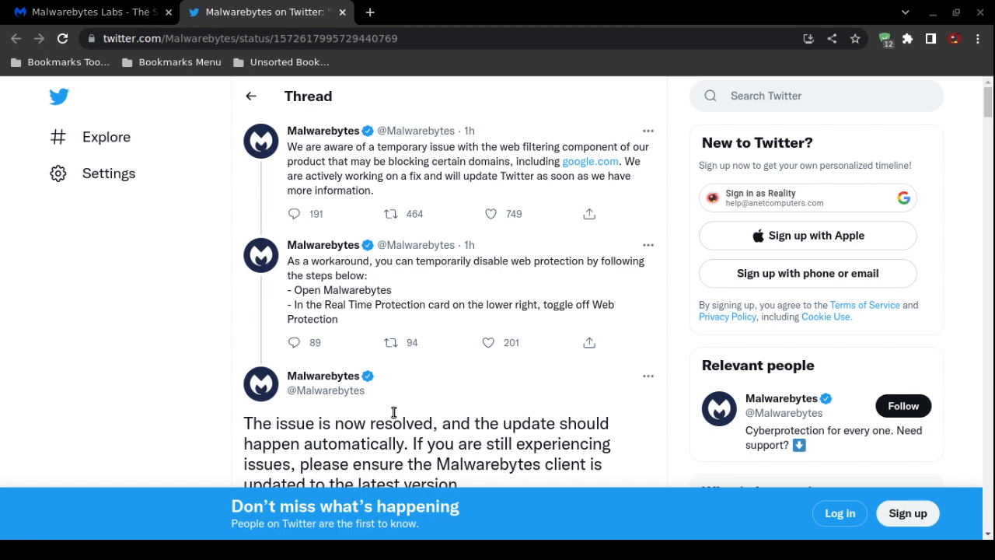
{"action": "mouse_move", "coordinate": [401, 412]}
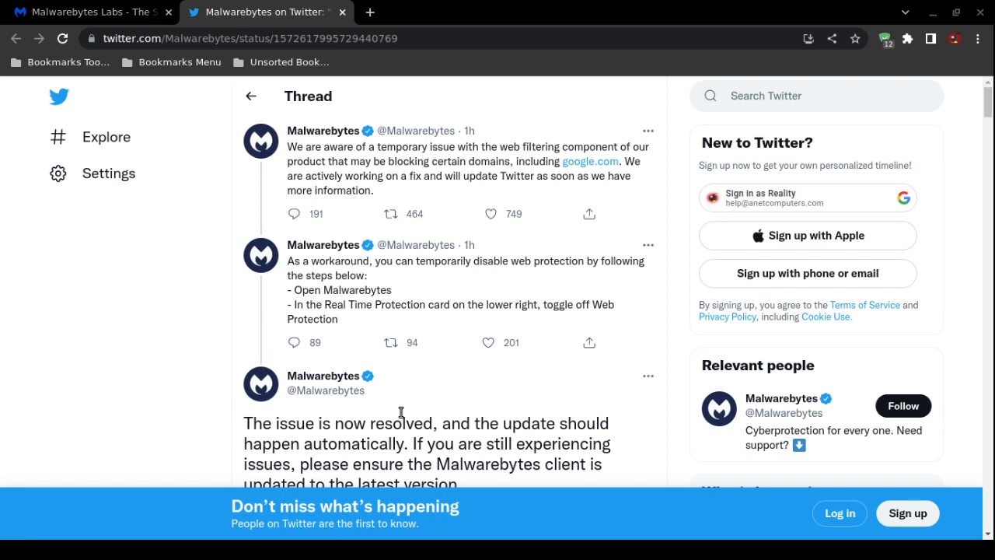
{"action": "mouse_move", "coordinate": [546, 305]}
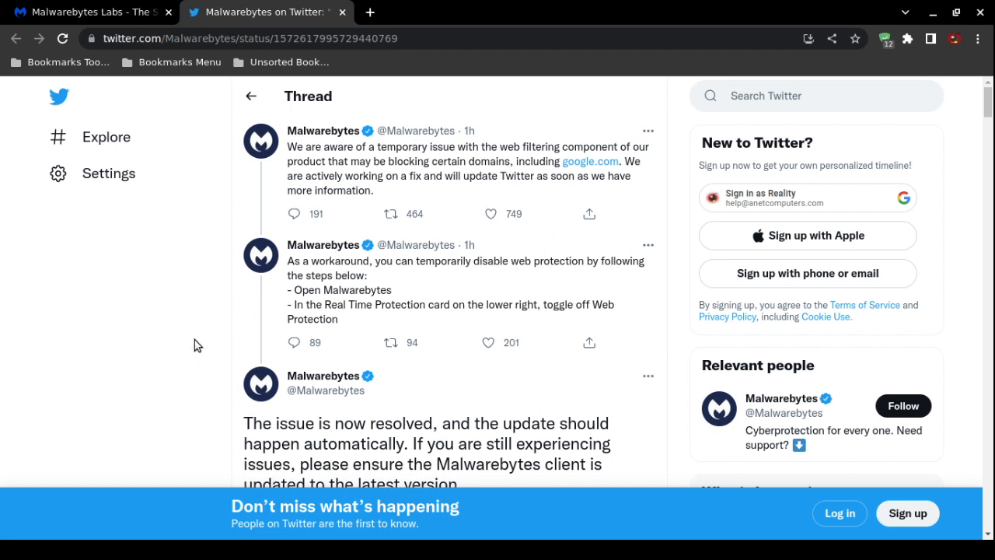
{"action": "mouse_move", "coordinate": [365, 291]}
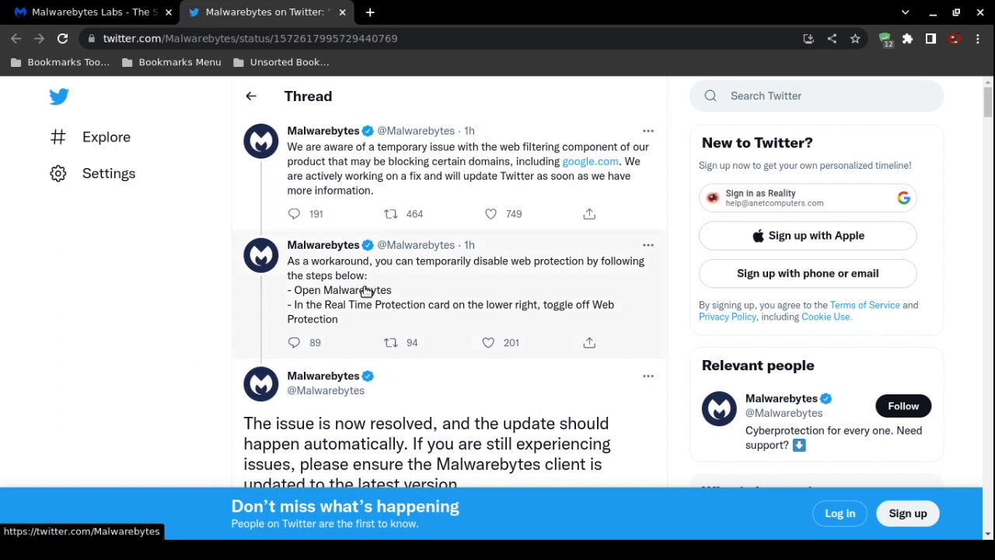
{"action": "mouse_move", "coordinate": [215, 317]}
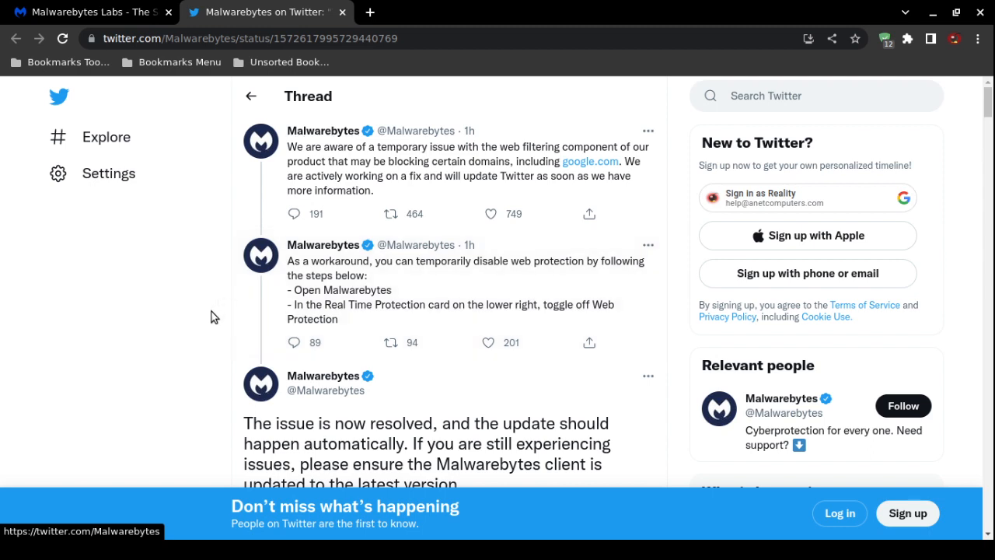
{"action": "mouse_move", "coordinate": [199, 309]}
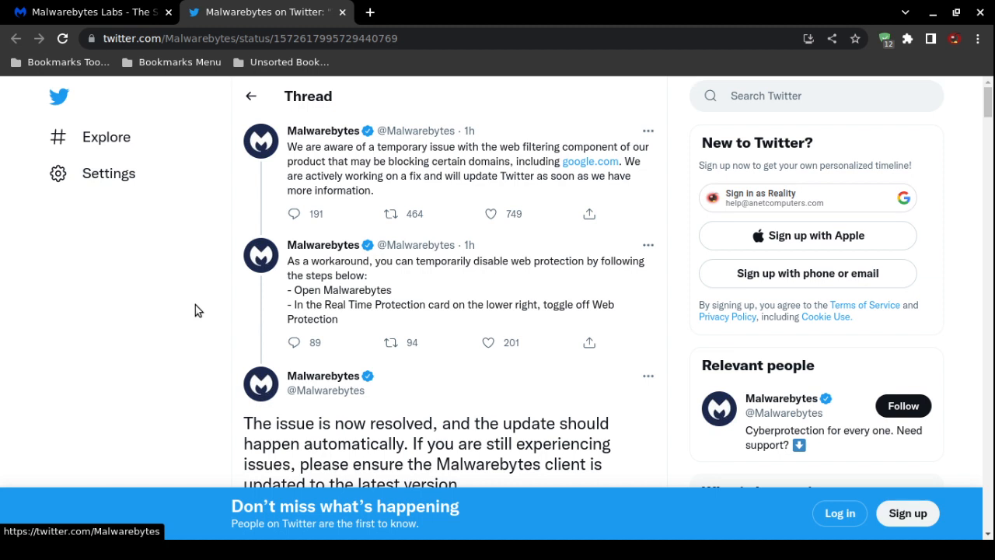
{"action": "mouse_move", "coordinate": [148, 221]}
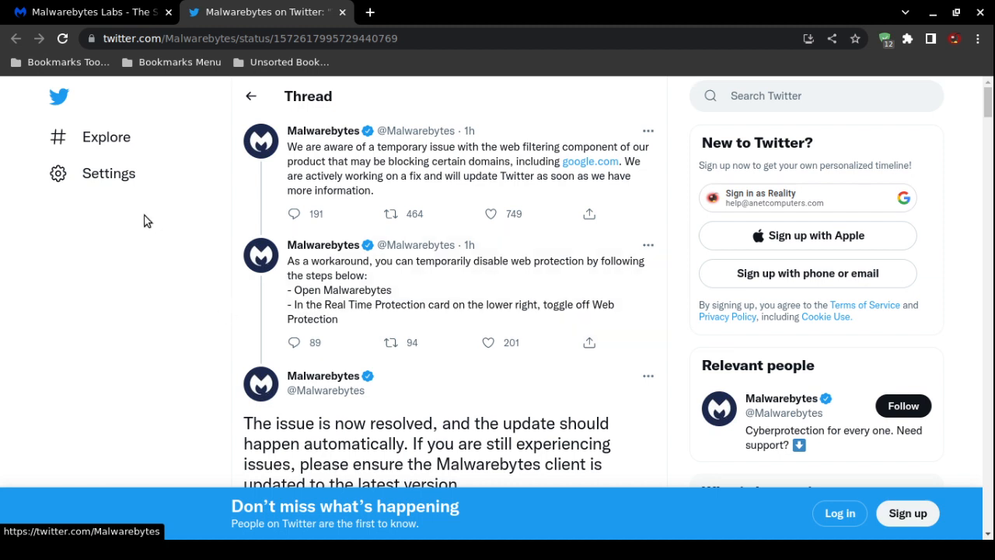
Step: Return to the Malwarebytes thread and bring the Sep 21, 2022 'issue is now resolved' tweet with its counts into view
{"action": "left_click", "coordinate": [90, 12]}
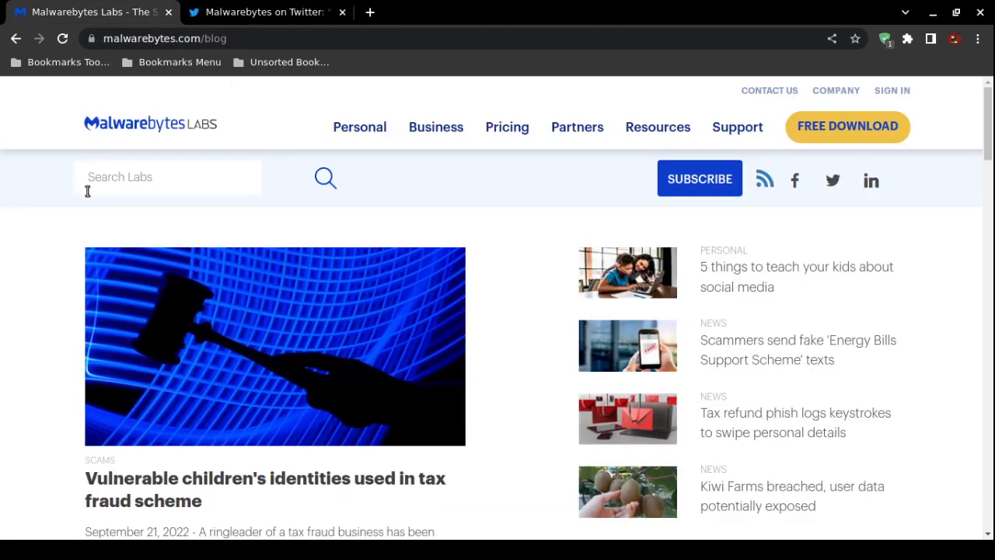
{"action": "left_click", "coordinate": [264, 12]}
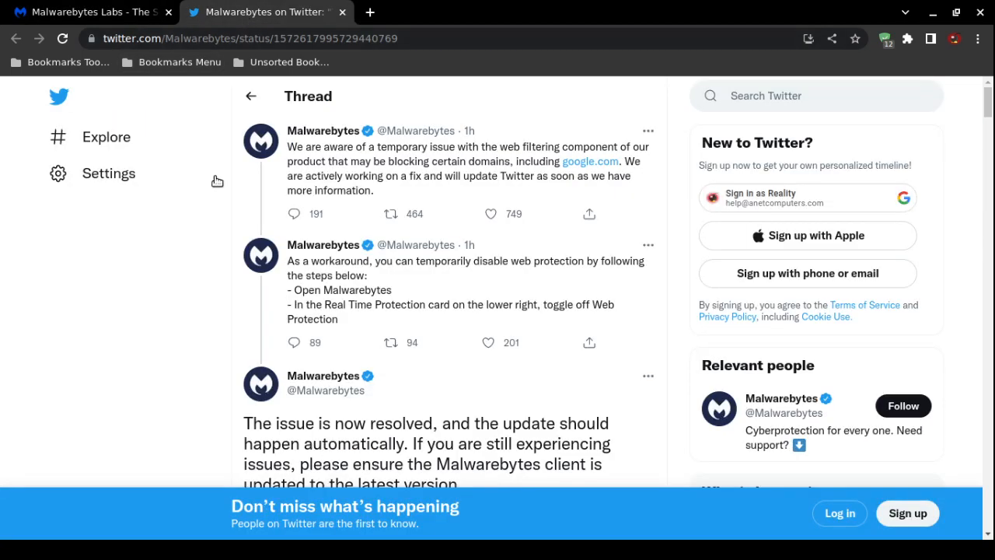
{"action": "mouse_move", "coordinate": [153, 297]}
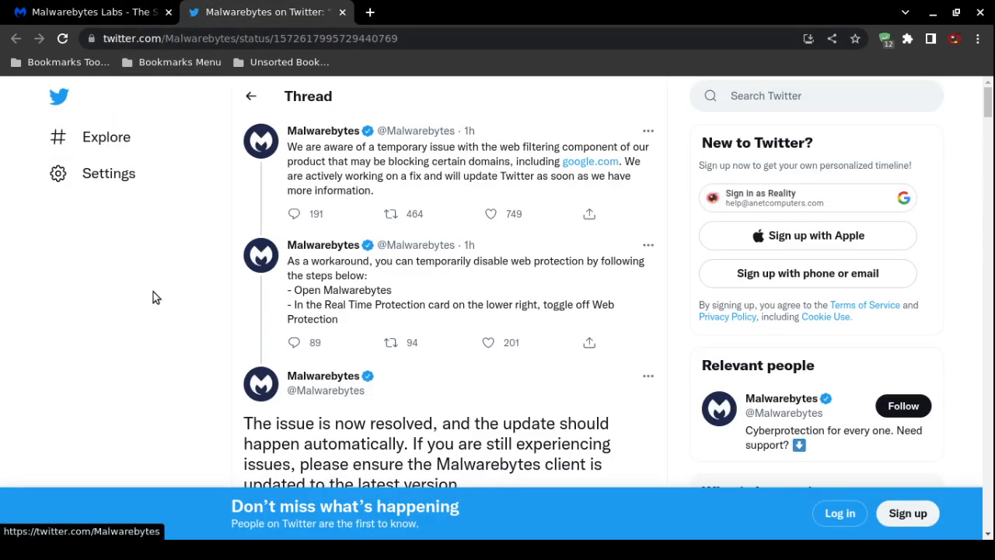
{"action": "mouse_move", "coordinate": [164, 290]}
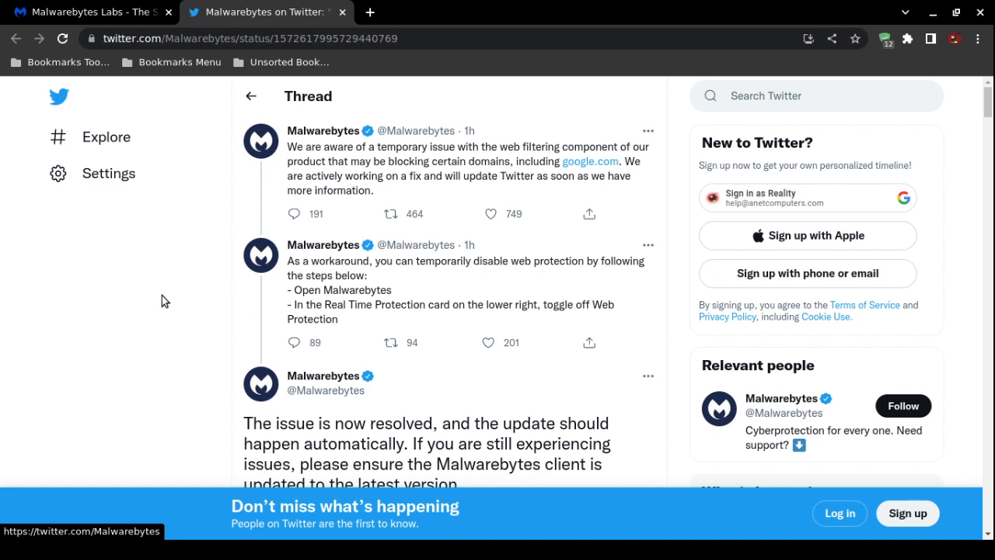
{"action": "mouse_move", "coordinate": [168, 307]}
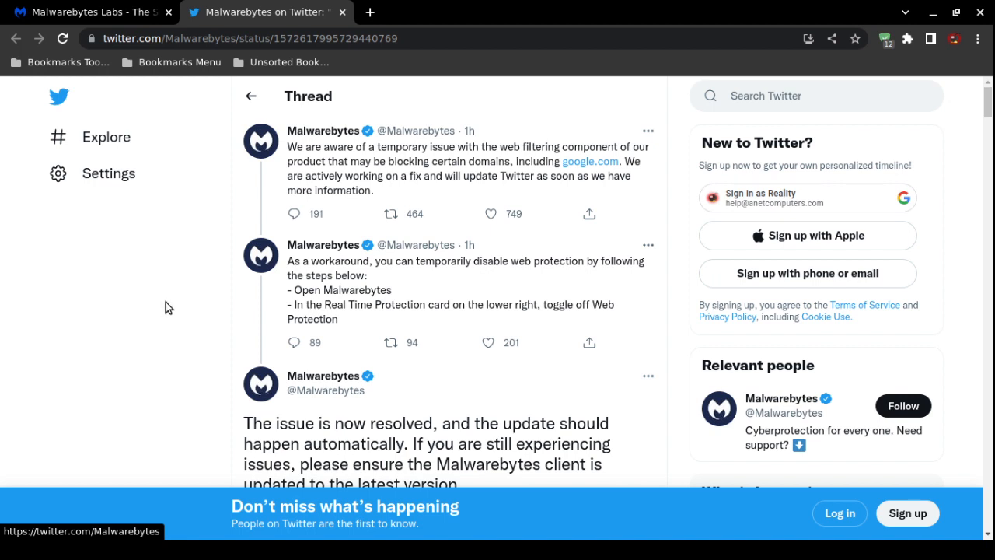
{"action": "mouse_move", "coordinate": [178, 314]}
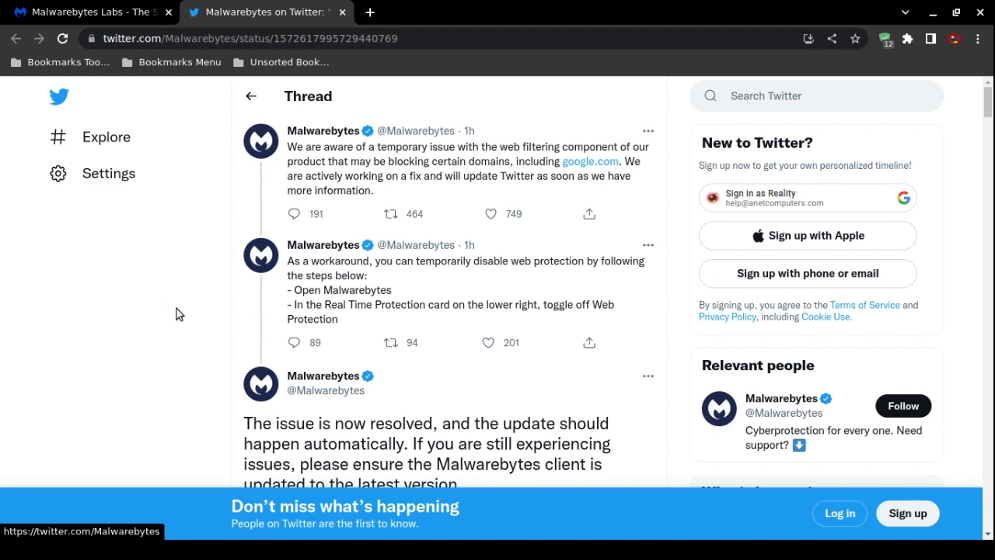
{"action": "mouse_move", "coordinate": [184, 329]}
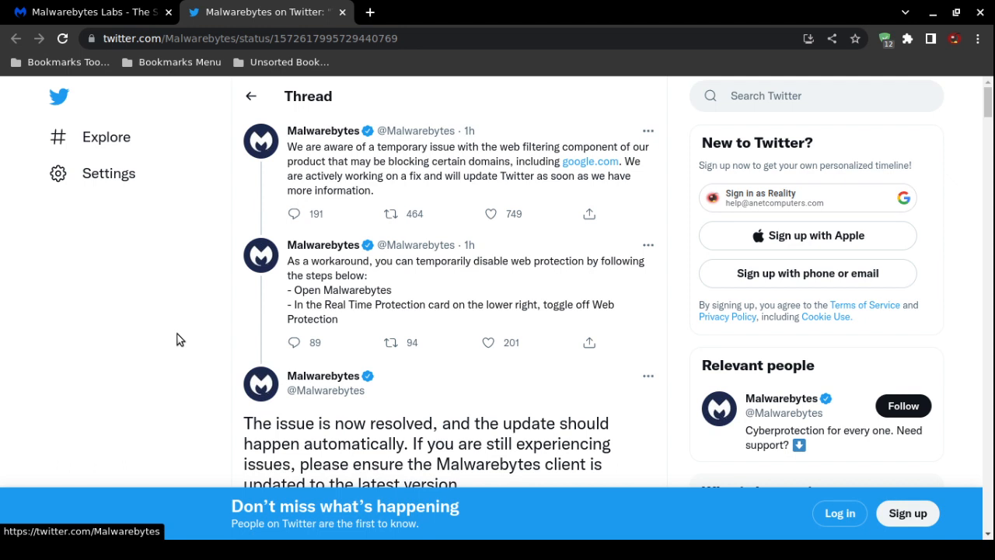
{"action": "mouse_move", "coordinate": [205, 355]}
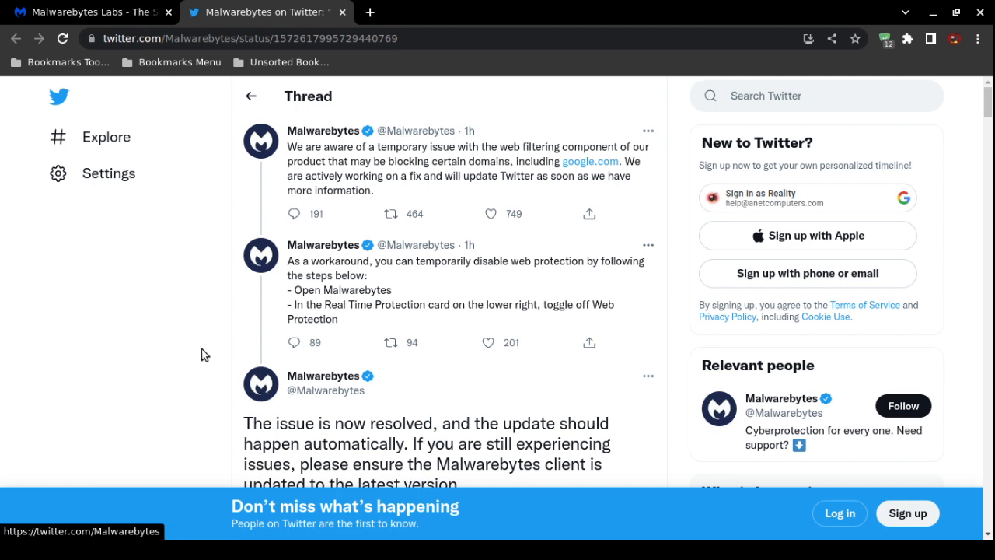
{"action": "mouse_move", "coordinate": [234, 292]}
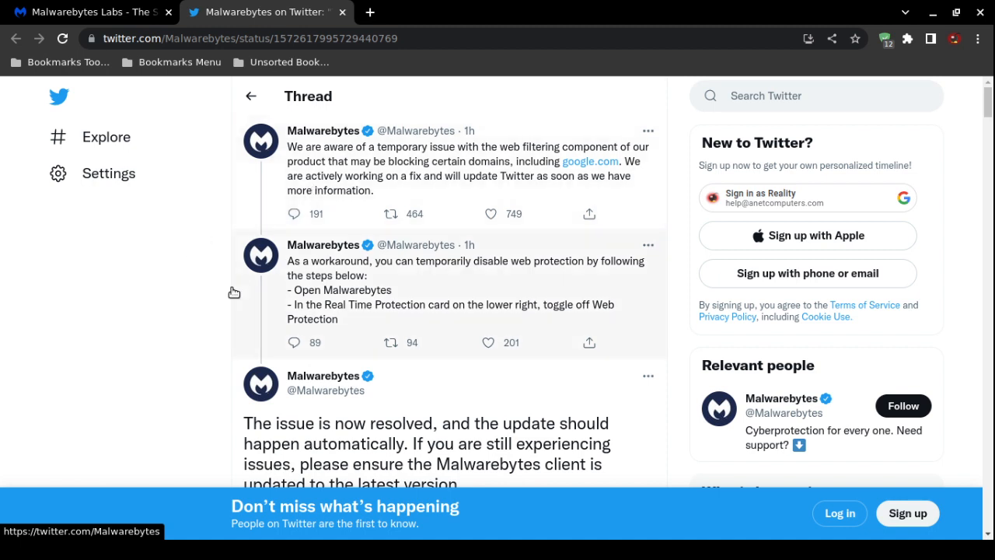
{"action": "mouse_move", "coordinate": [195, 299]}
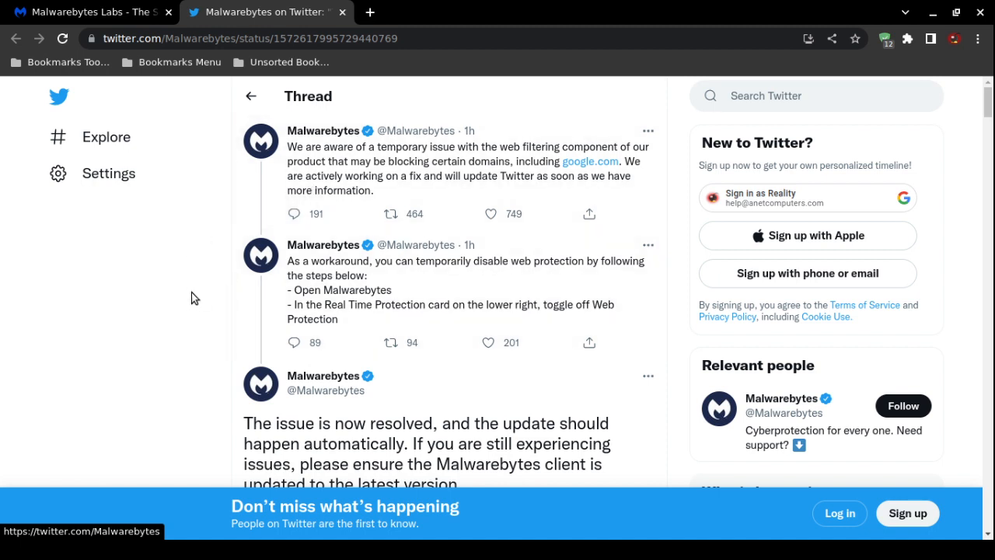
{"action": "mouse_move", "coordinate": [187, 273]}
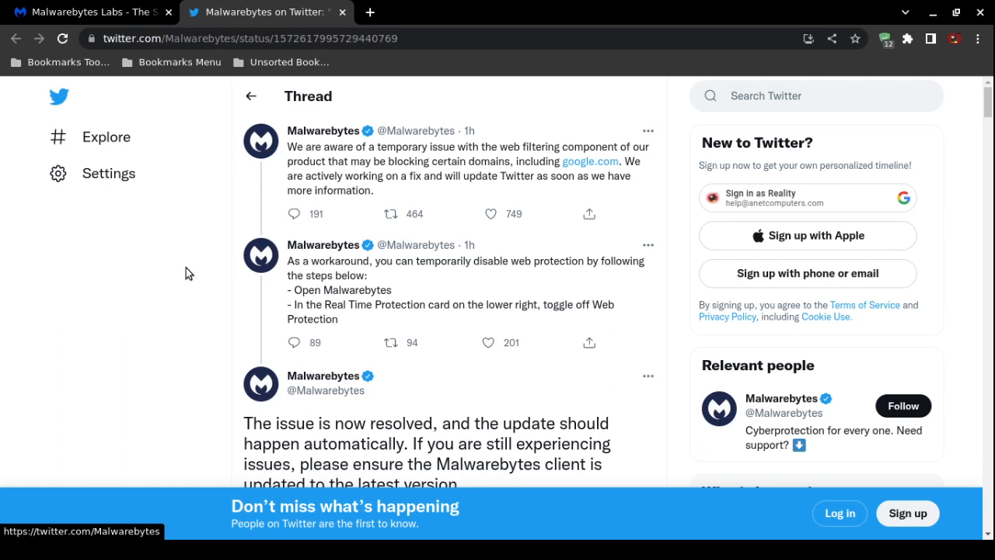
{"action": "mouse_move", "coordinate": [195, 270]}
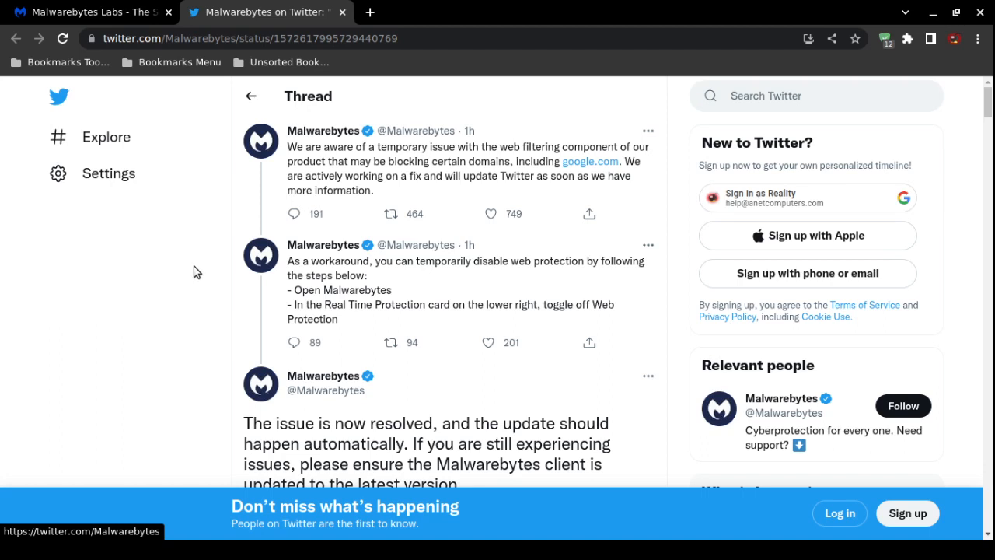
{"action": "mouse_move", "coordinate": [191, 280]}
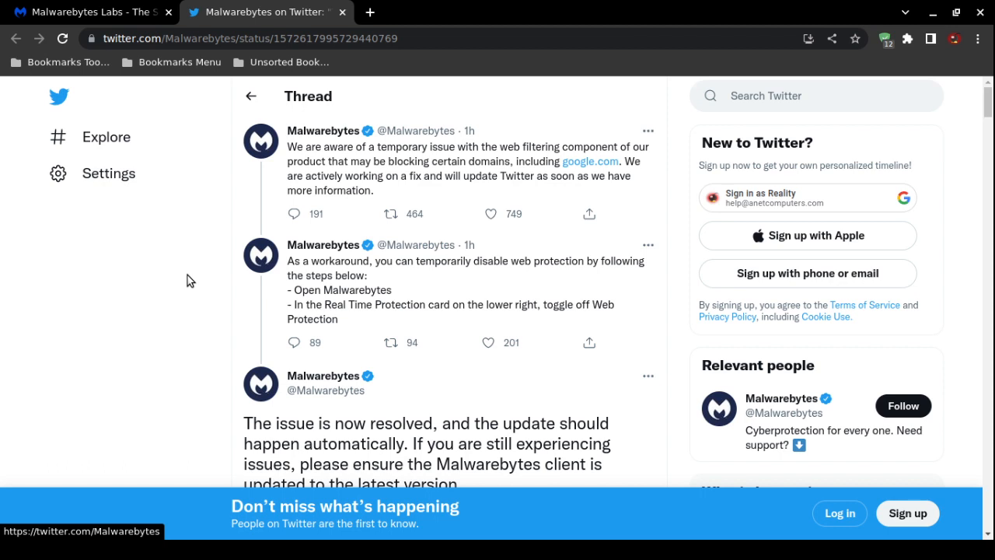
{"action": "mouse_move", "coordinate": [196, 284]}
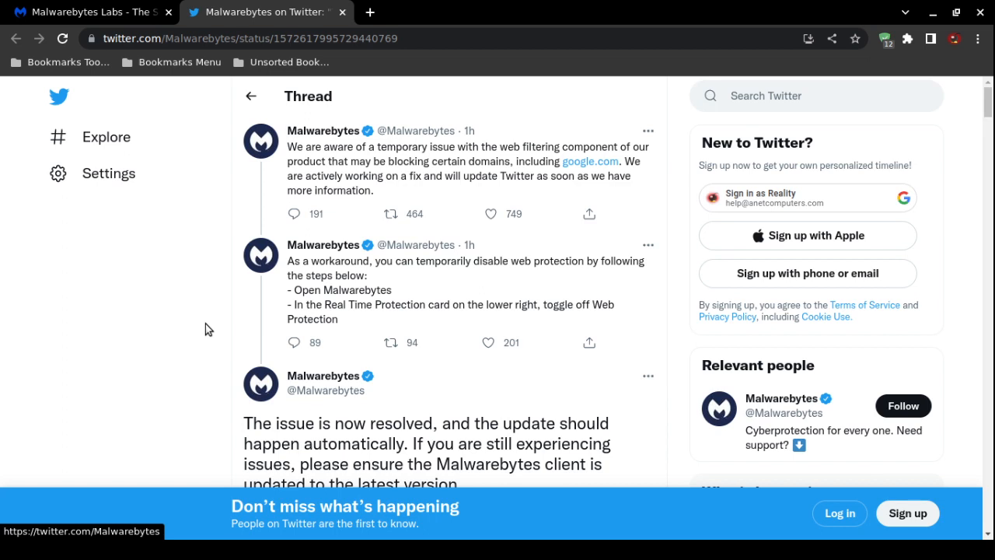
{"action": "mouse_move", "coordinate": [214, 369]}
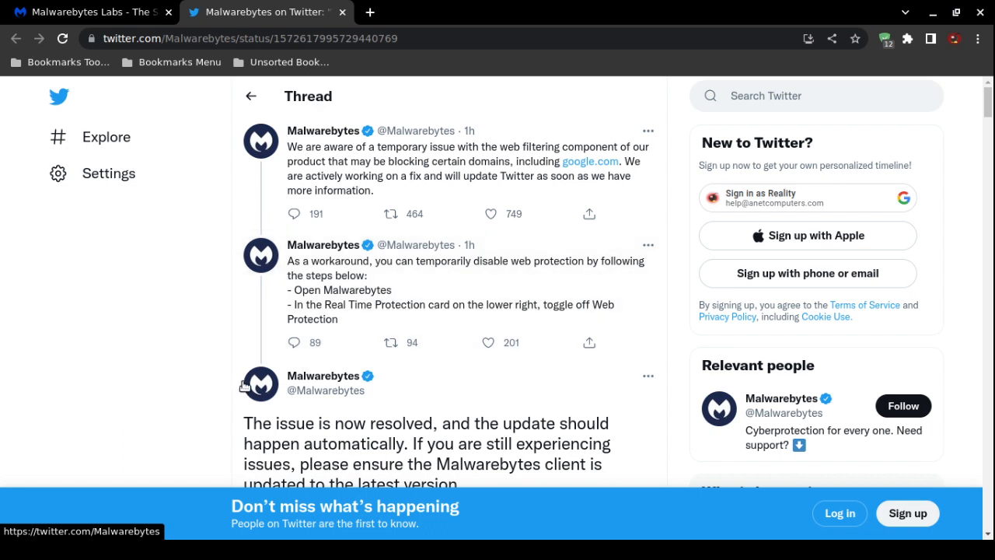
{"action": "scroll", "scroll_direction": "down", "scroll_amount": 3}
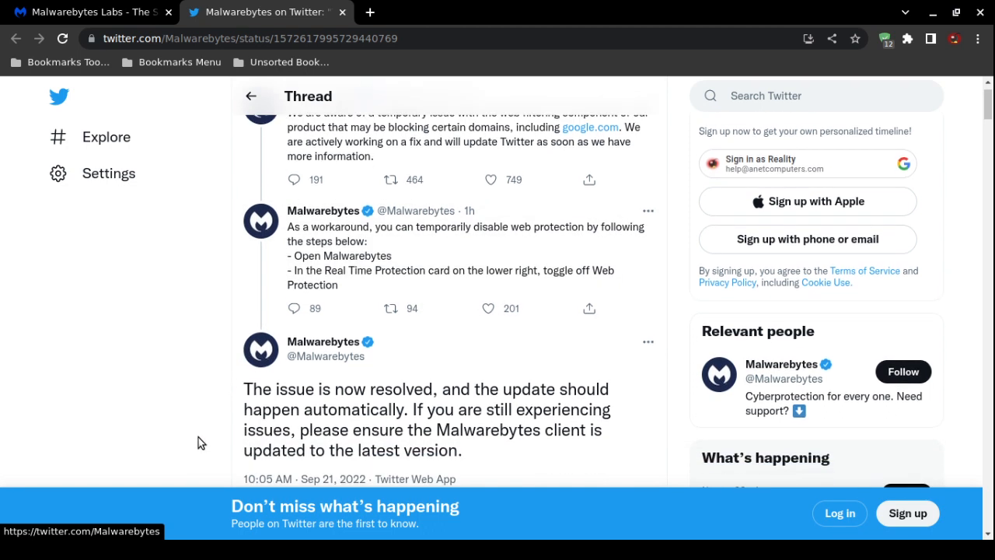
{"action": "scroll", "scroll_direction": "down", "scroll_amount": 3}
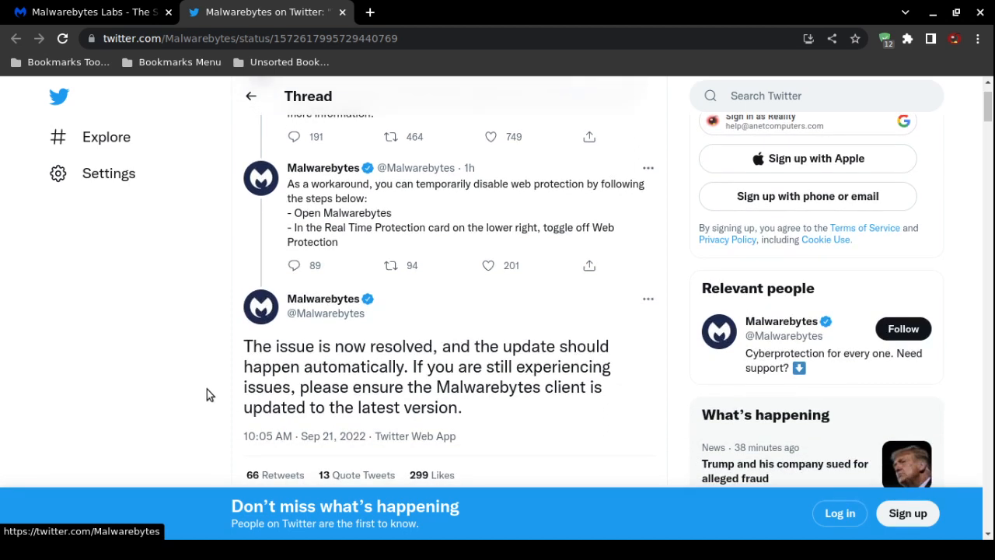
{"action": "mouse_move", "coordinate": [346, 376]}
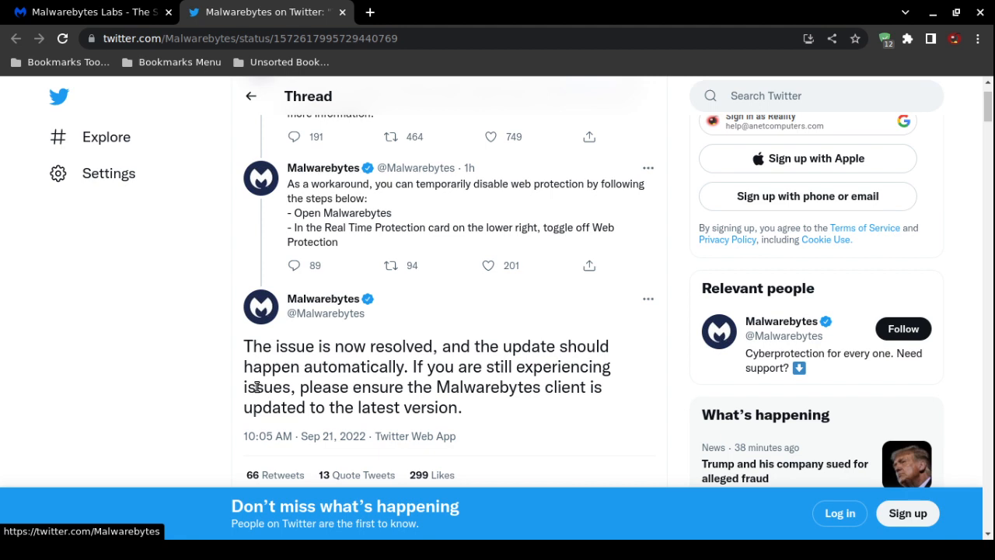
{"action": "mouse_move", "coordinate": [216, 395]}
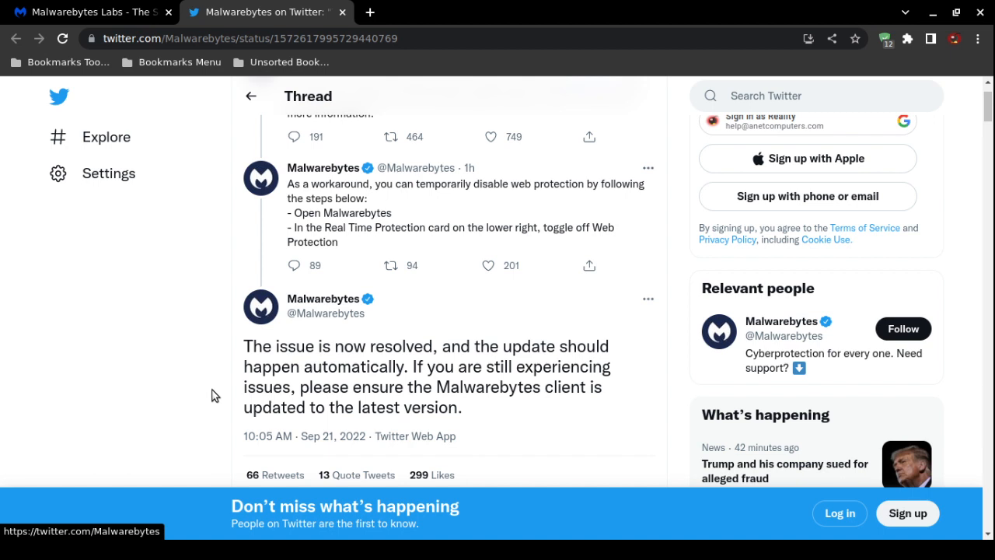
{"action": "mouse_move", "coordinate": [171, 441]}
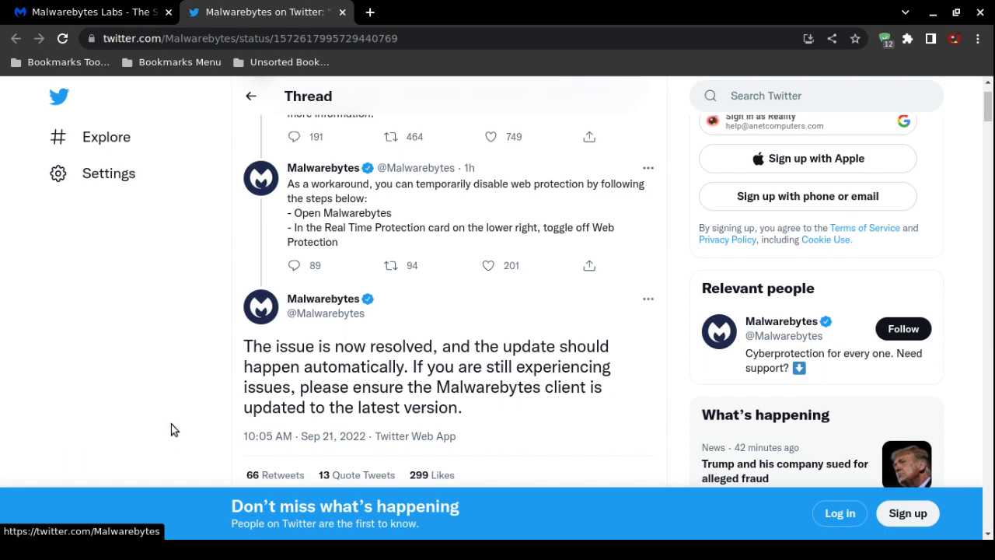
{"action": "mouse_move", "coordinate": [196, 424]}
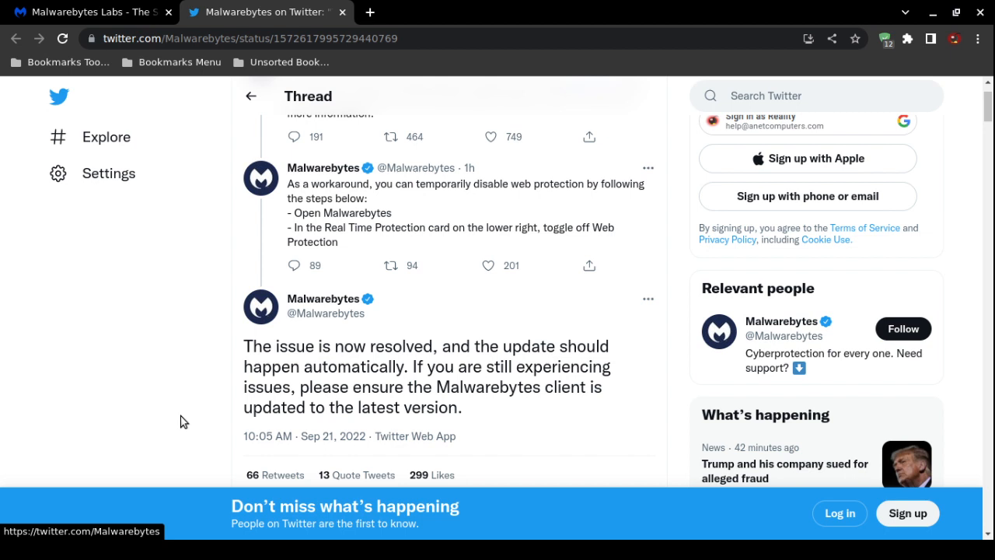
{"action": "mouse_move", "coordinate": [187, 414]}
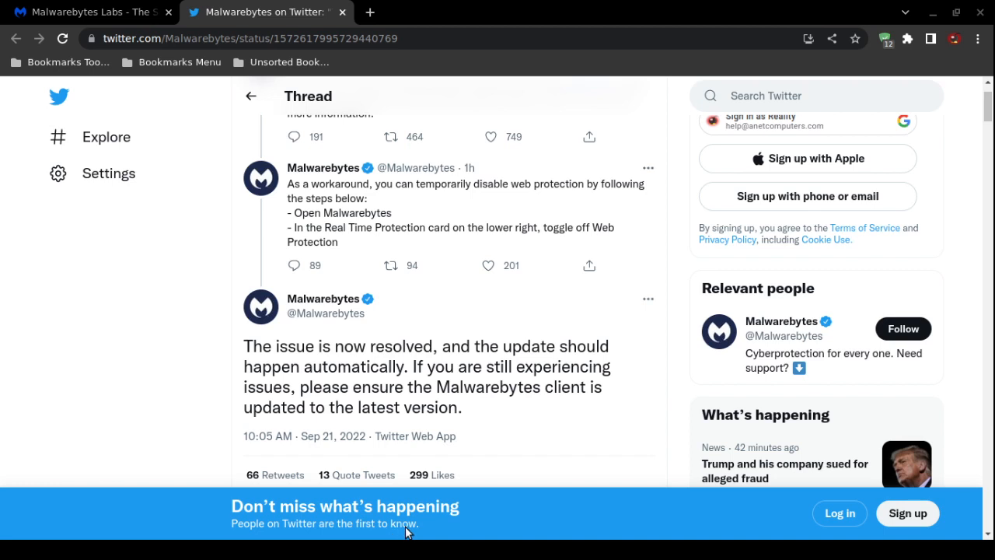
{"action": "mouse_move", "coordinate": [430, 509]}
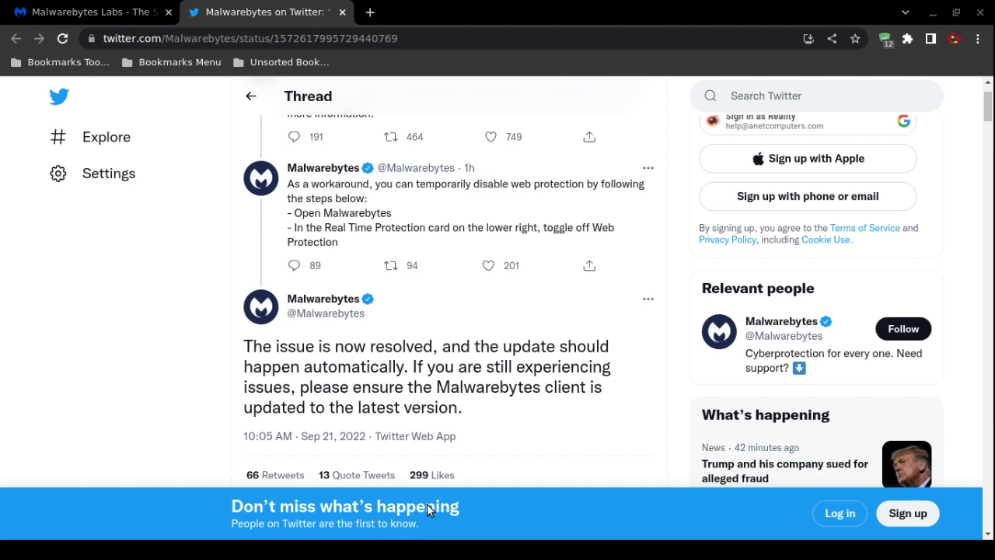
{"action": "mouse_move", "coordinate": [306, 503]}
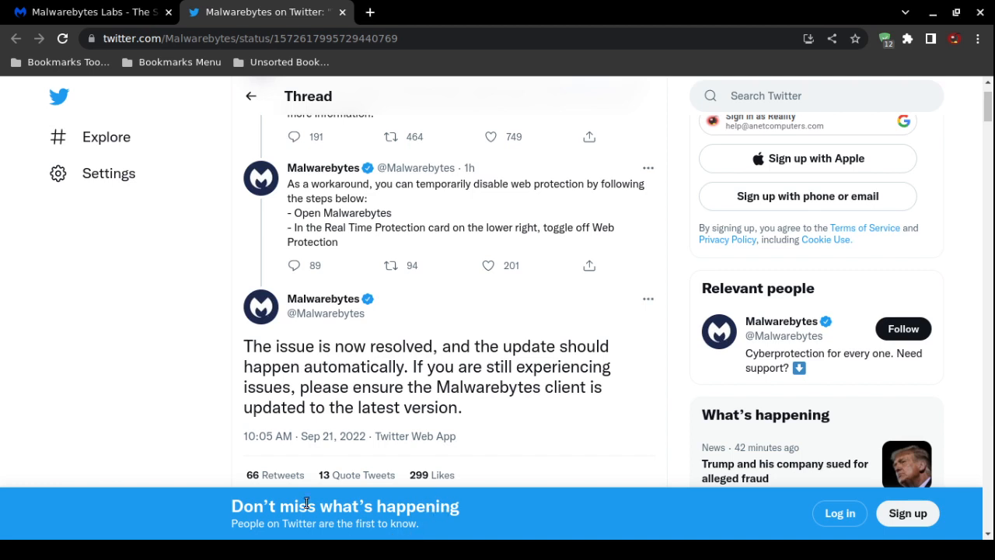
{"action": "mouse_move", "coordinate": [174, 429]}
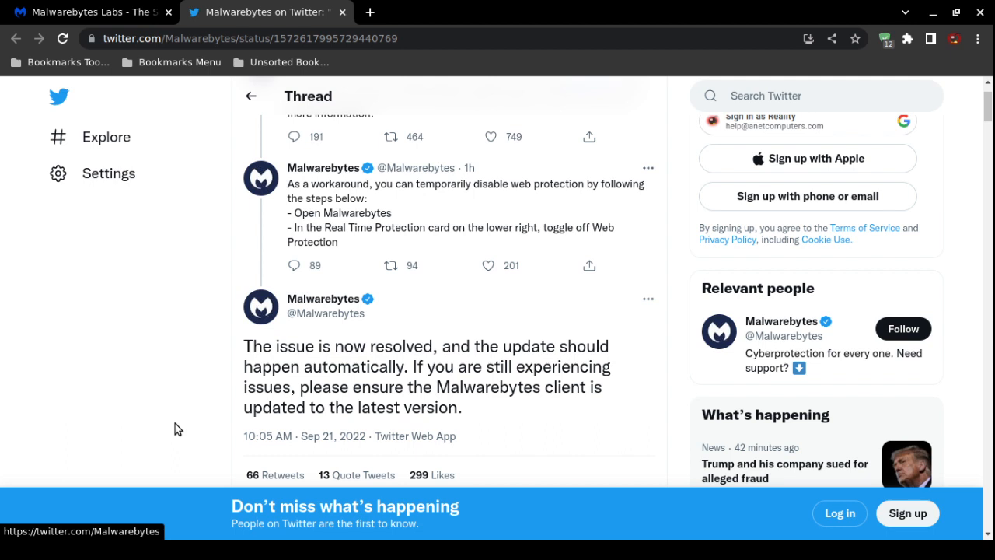
{"action": "mouse_move", "coordinate": [205, 405]}
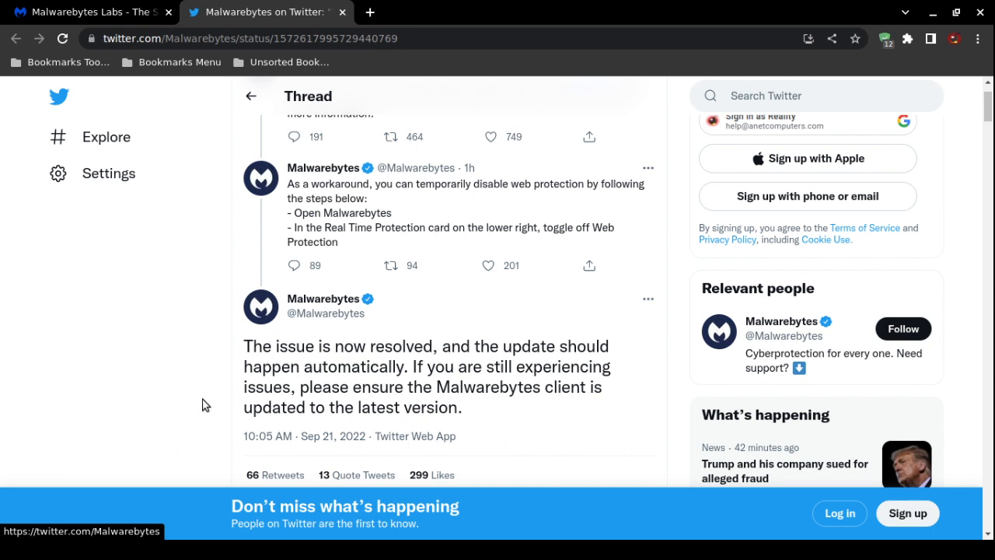
{"action": "scroll", "scroll_direction": "down", "scroll_amount": 3}
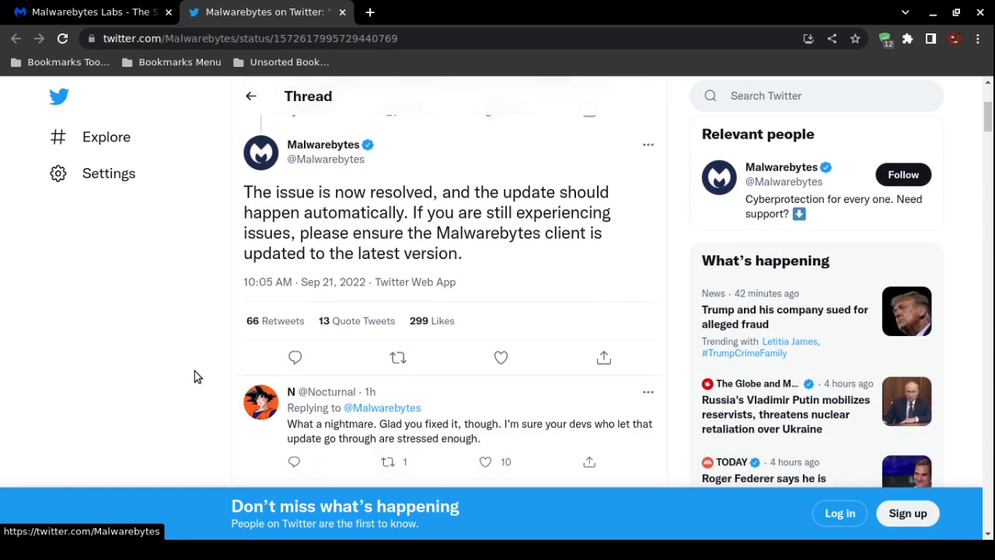
{"action": "scroll", "scroll_direction": "up", "scroll_amount": 3}
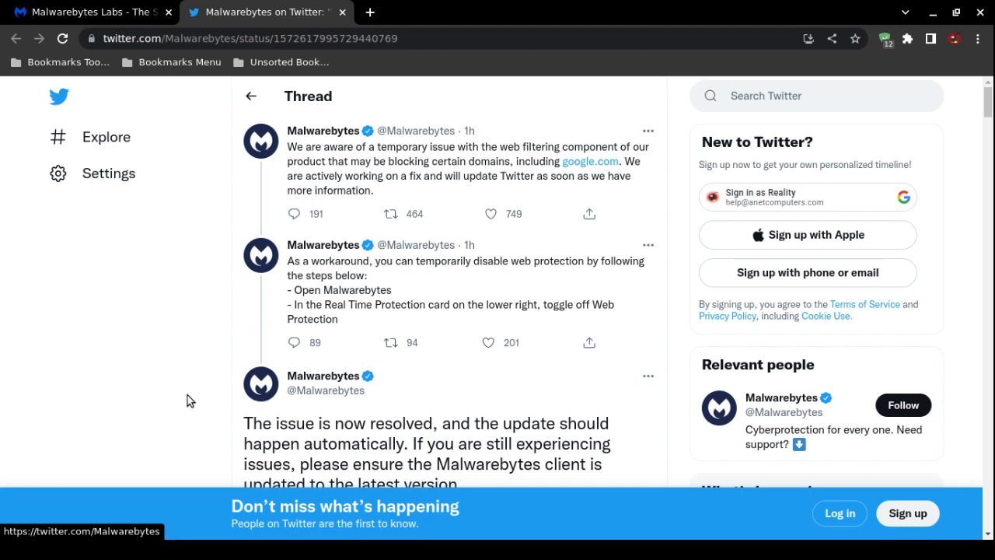
{"action": "mouse_move", "coordinate": [389, 262]}
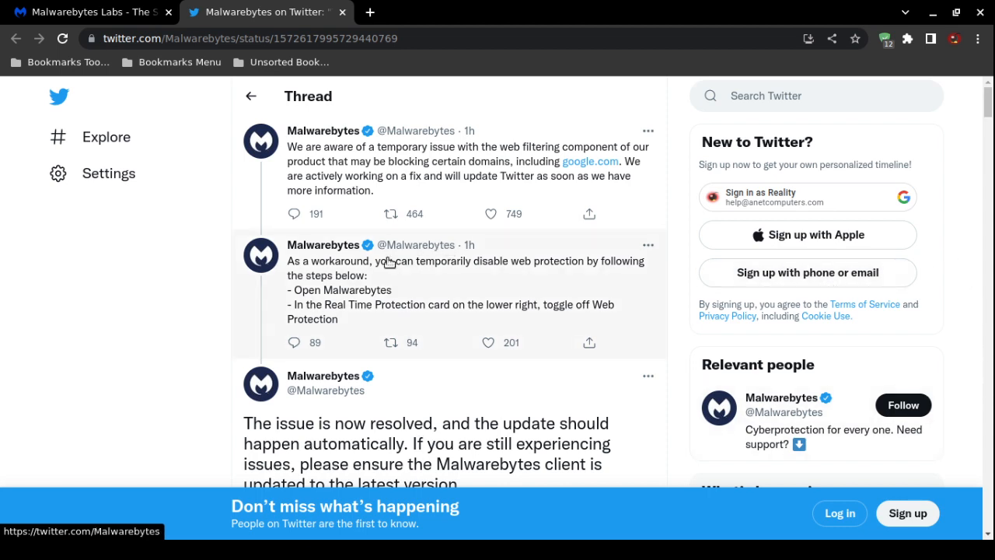
{"action": "mouse_move", "coordinate": [198, 347]}
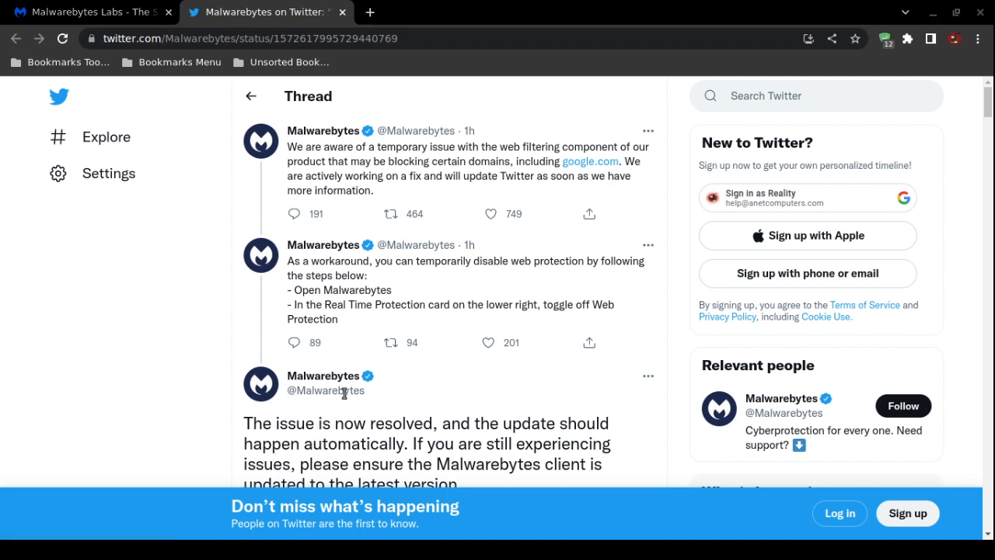
{"action": "mouse_move", "coordinate": [319, 411]}
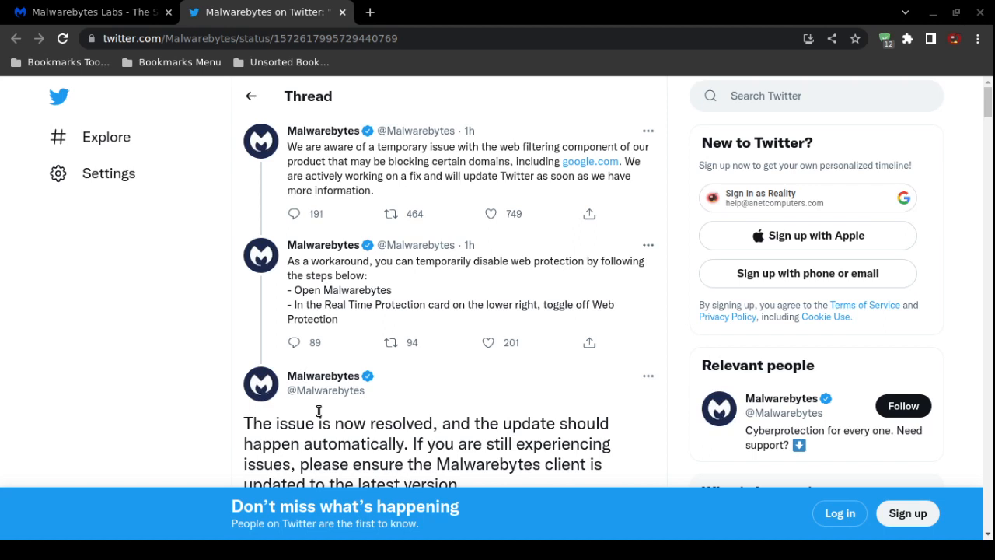